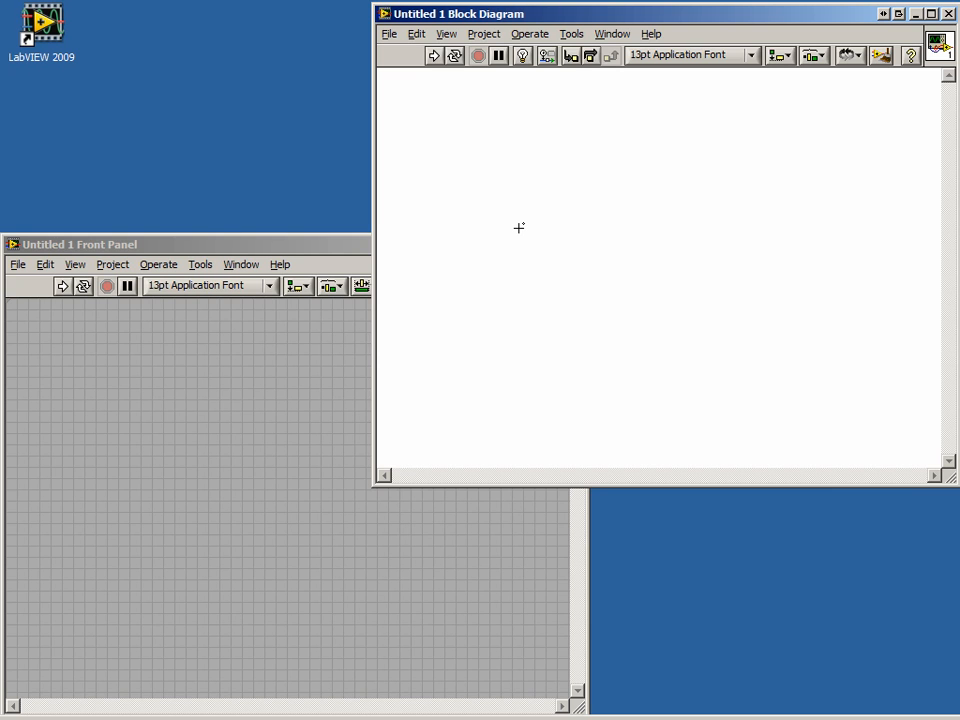
# - Draw a rectangular Formula Node structure on the block diagram and select it
pyautogui.write('Distribution.vi')
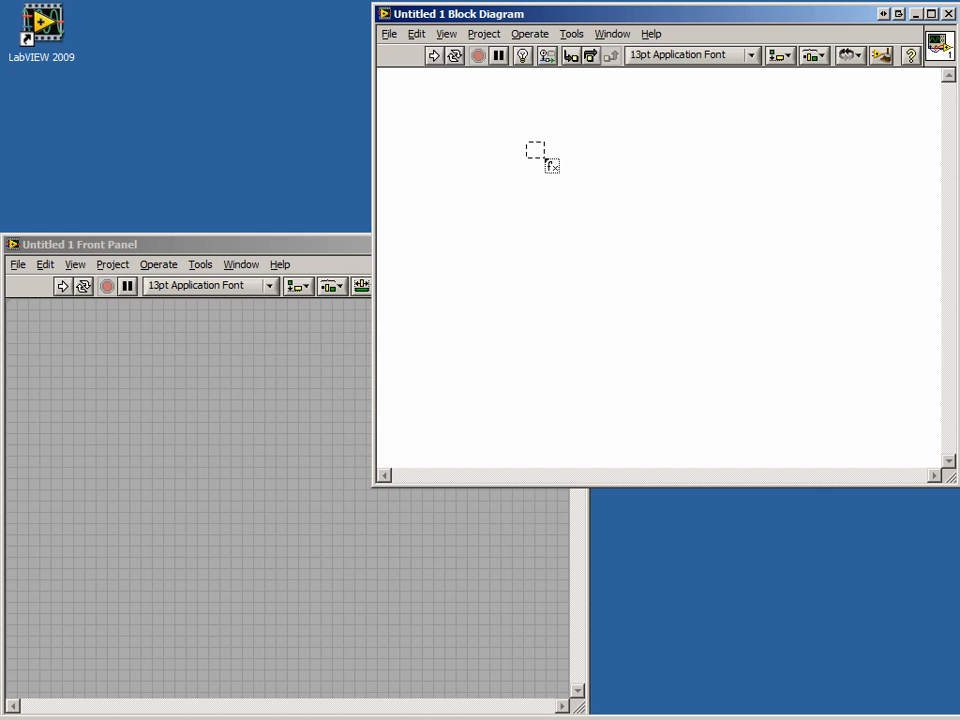
pyautogui.moveTo(536, 150); pyautogui.dragTo(644, 276)
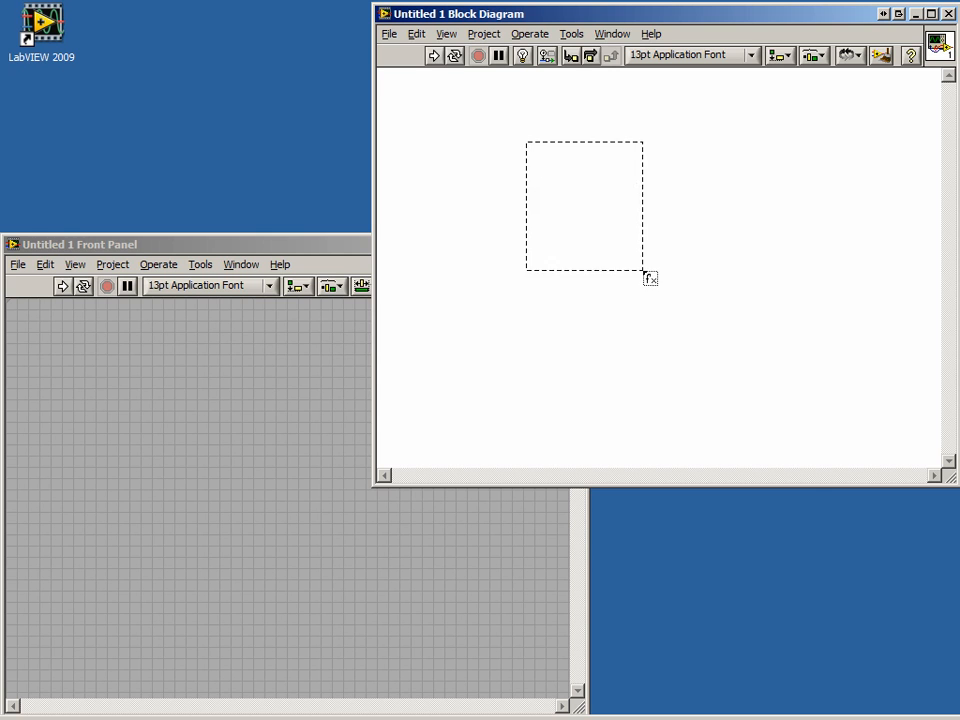
pyautogui.moveTo(644, 276); pyautogui.dragTo(776, 404)
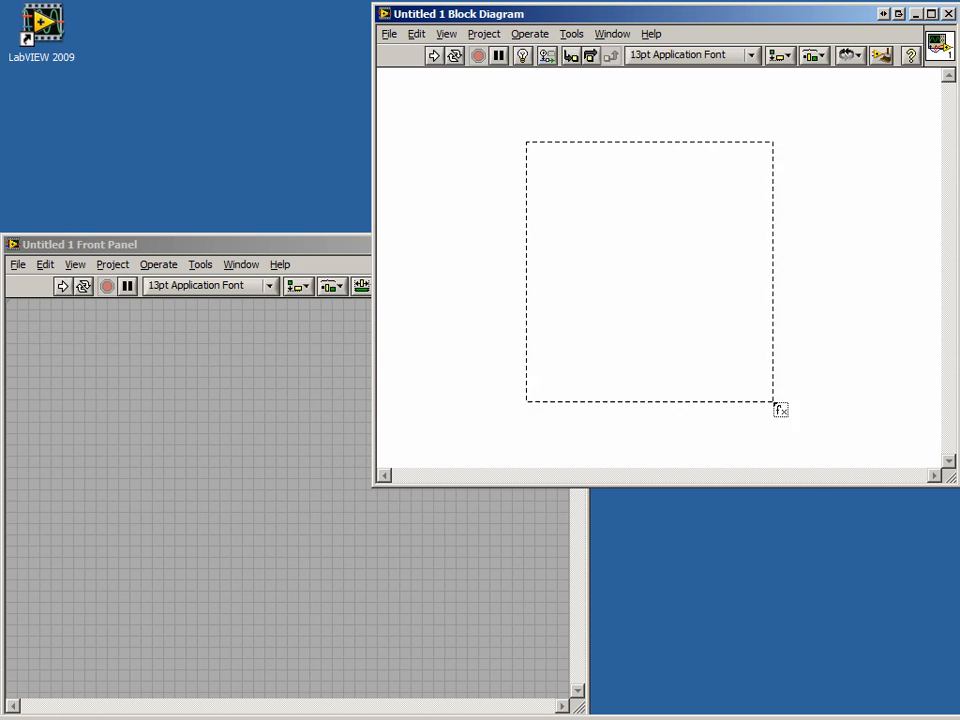
pyautogui.moveTo(780, 408); pyautogui.dragTo(762, 364)
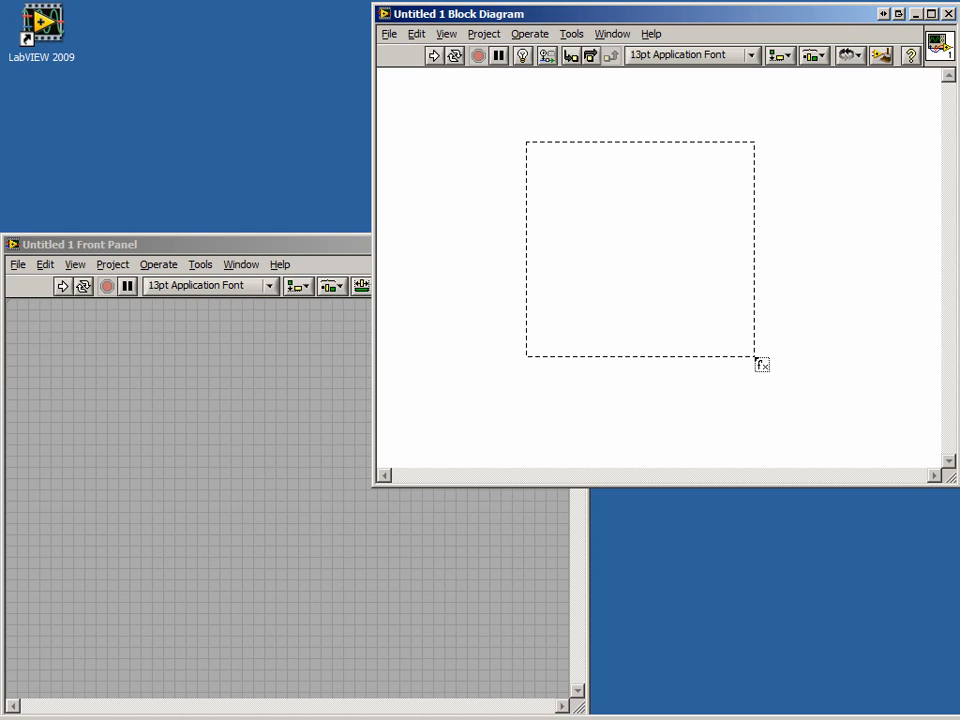
pyautogui.moveTo(528, 136); pyautogui.dragTo(756, 360)
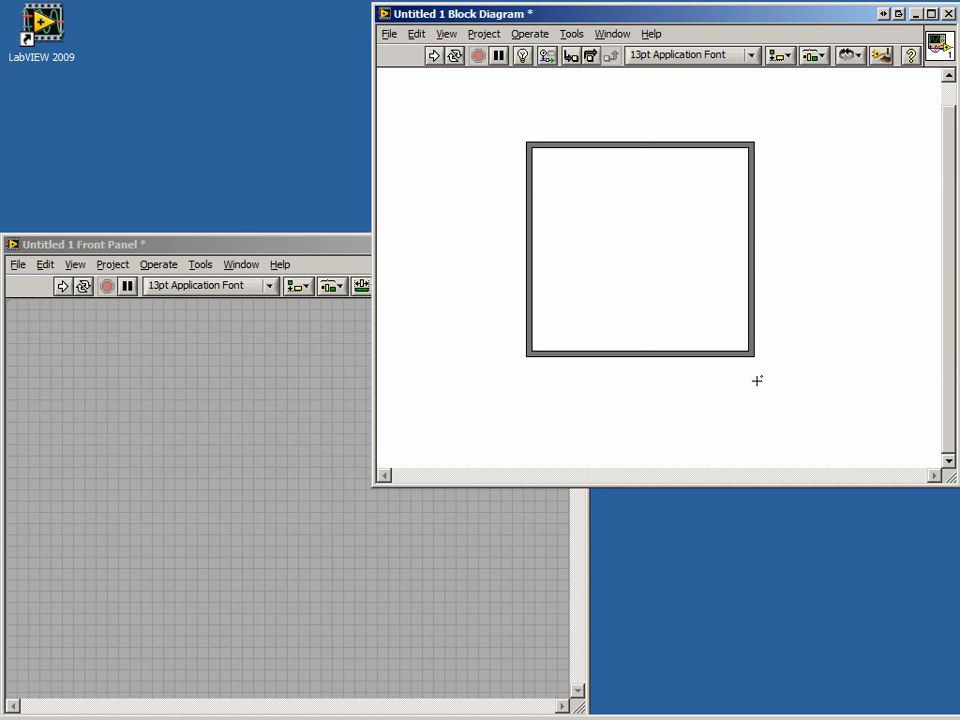
pyautogui.click(640, 248)
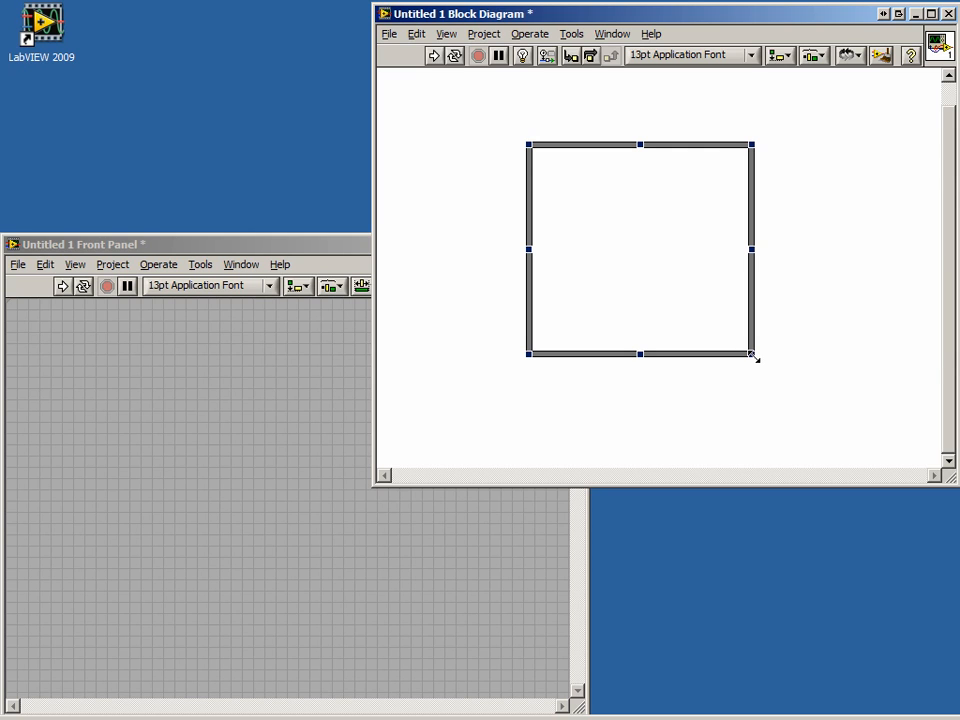
pyautogui.moveTo(524, 202)
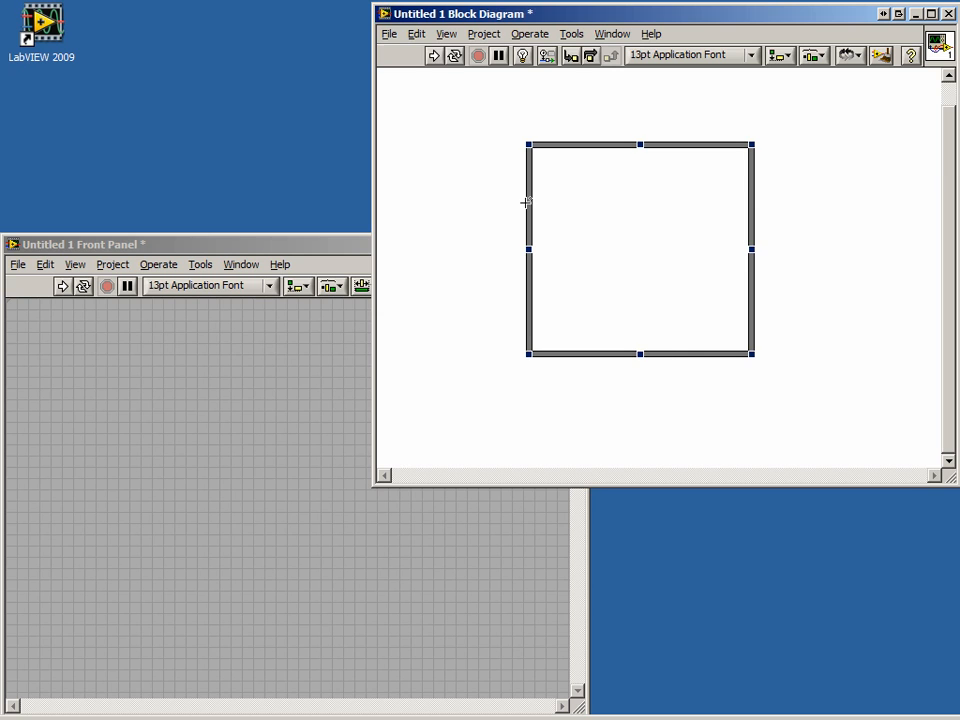
# - Add two input terminals and one output terminal to the formula node via its shortcut menu
pyautogui.rightClick(528, 204)
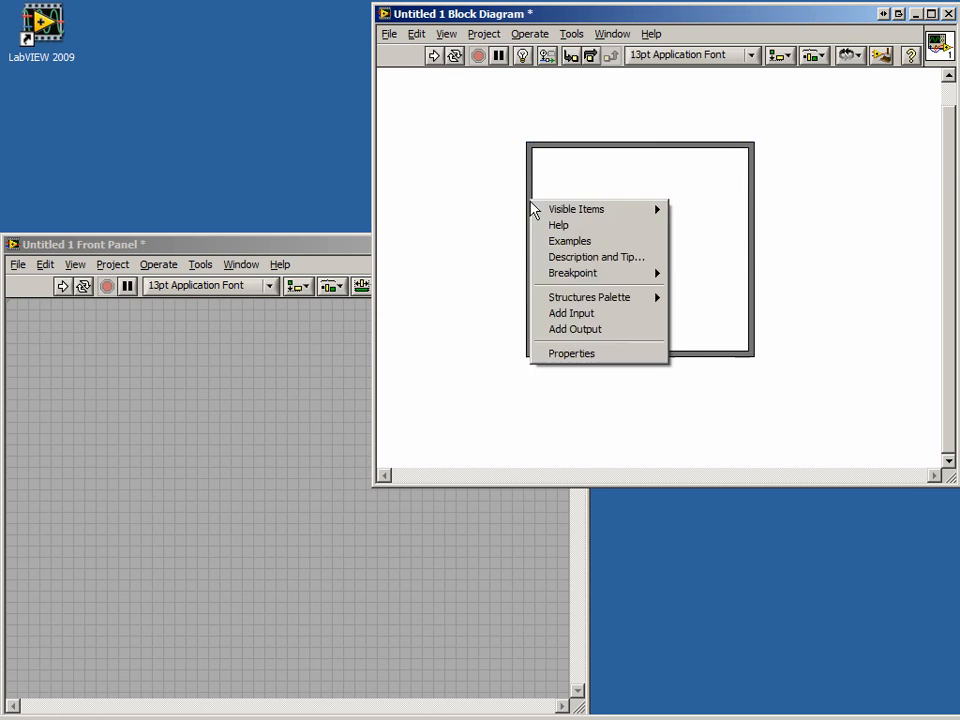
pyautogui.click(572, 312)
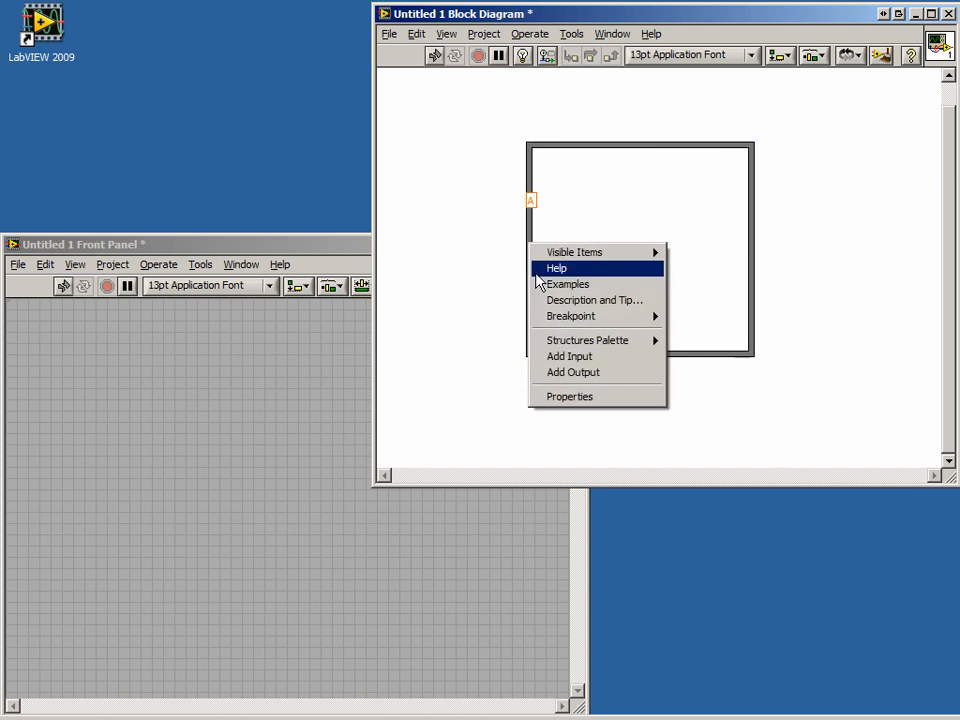
pyautogui.click(572, 372)
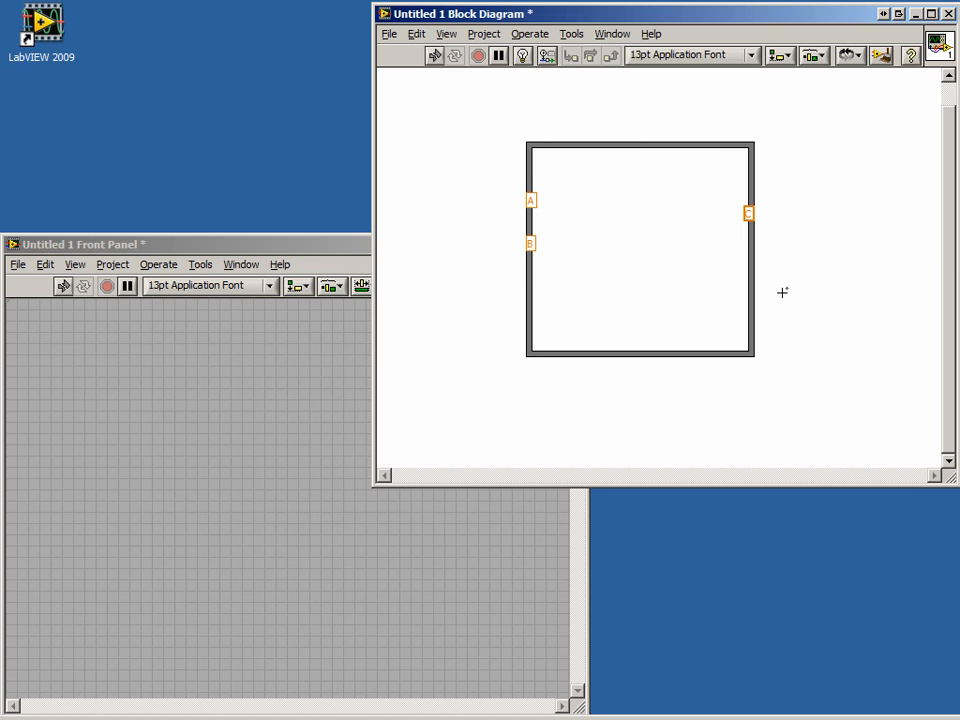
# - Create numeric controls for both input terminals and a numeric indicator for the output terminal
pyautogui.rightClick(530, 200)
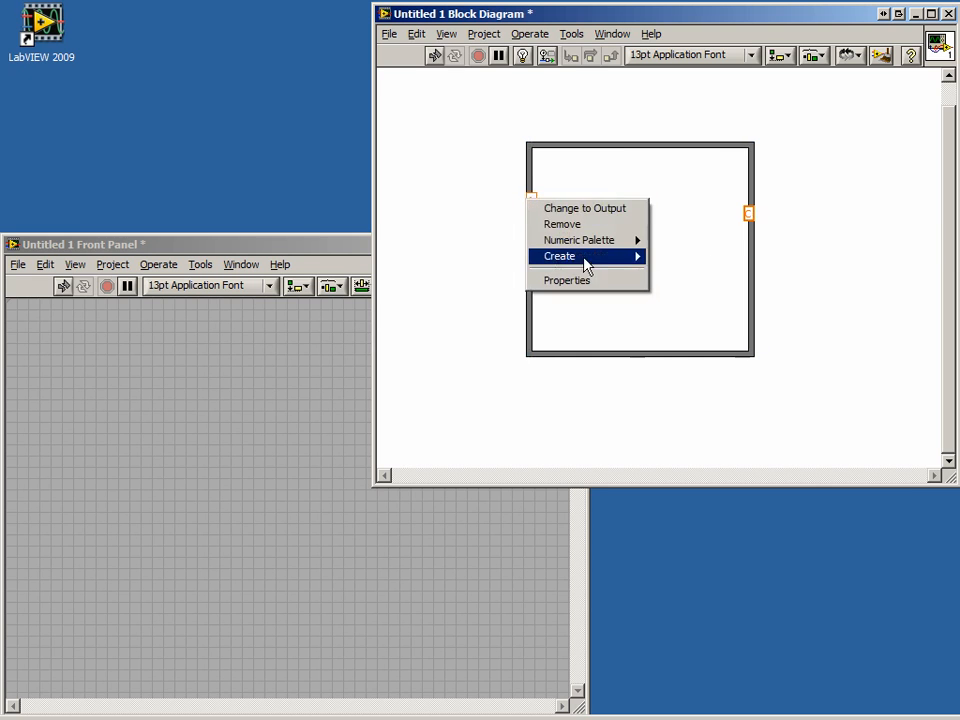
pyautogui.click(560, 256)
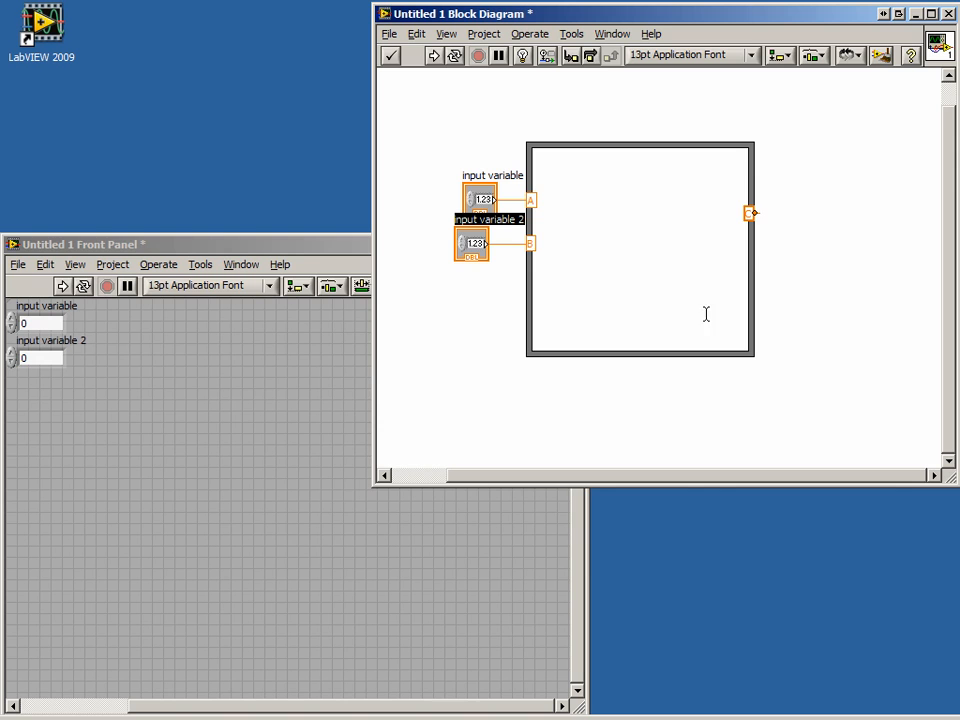
pyautogui.moveTo(844, 264)
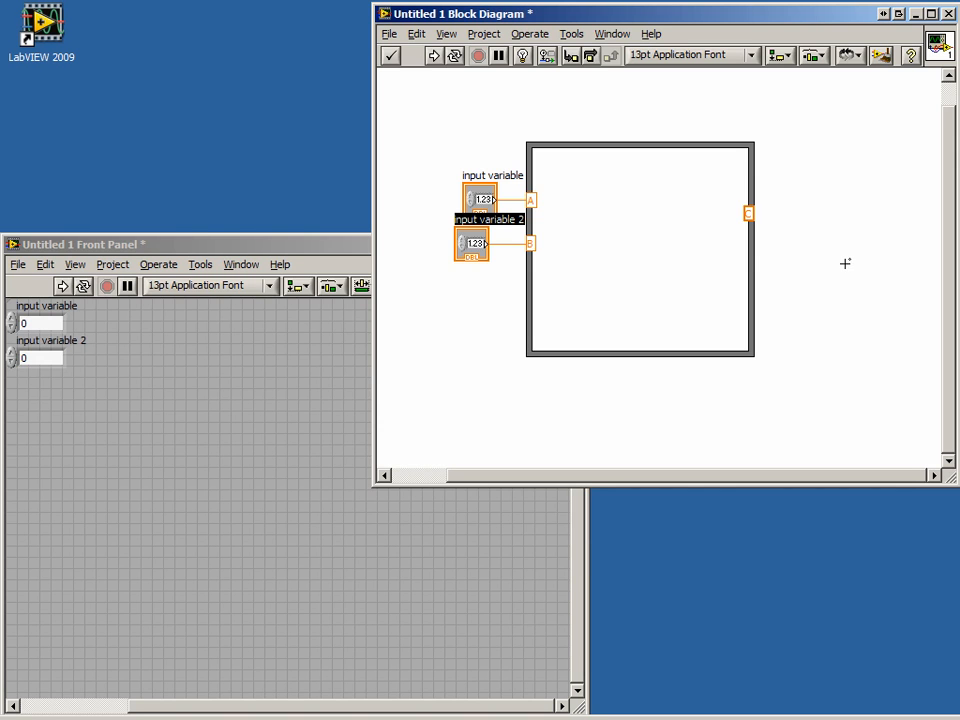
pyautogui.rightClick(748, 212)
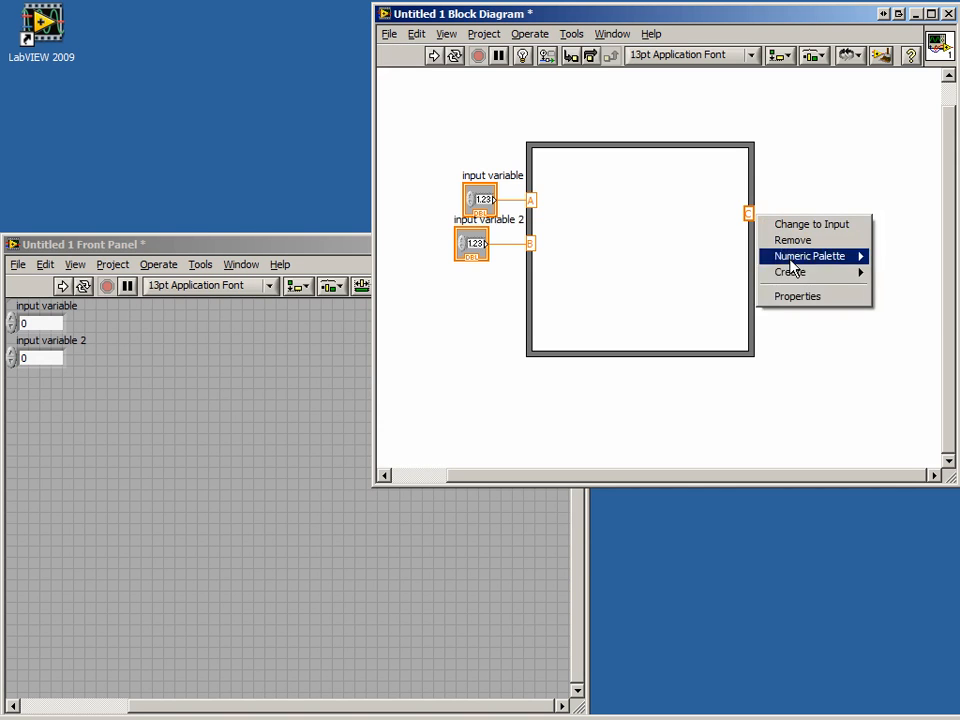
pyautogui.click(812, 224)
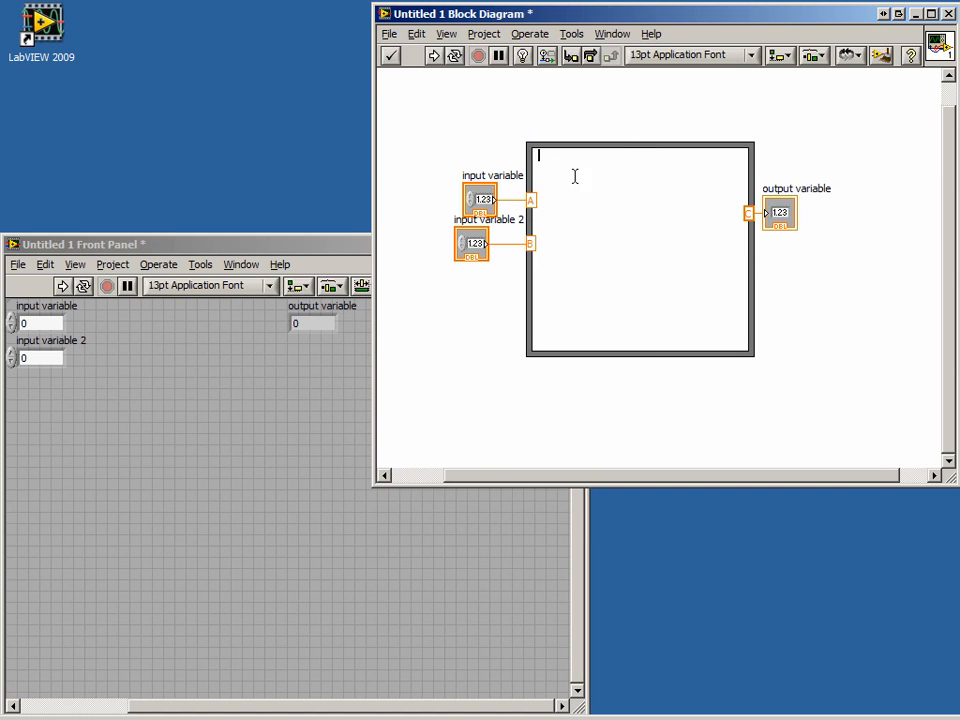
pyautogui.moveTo(578, 94)
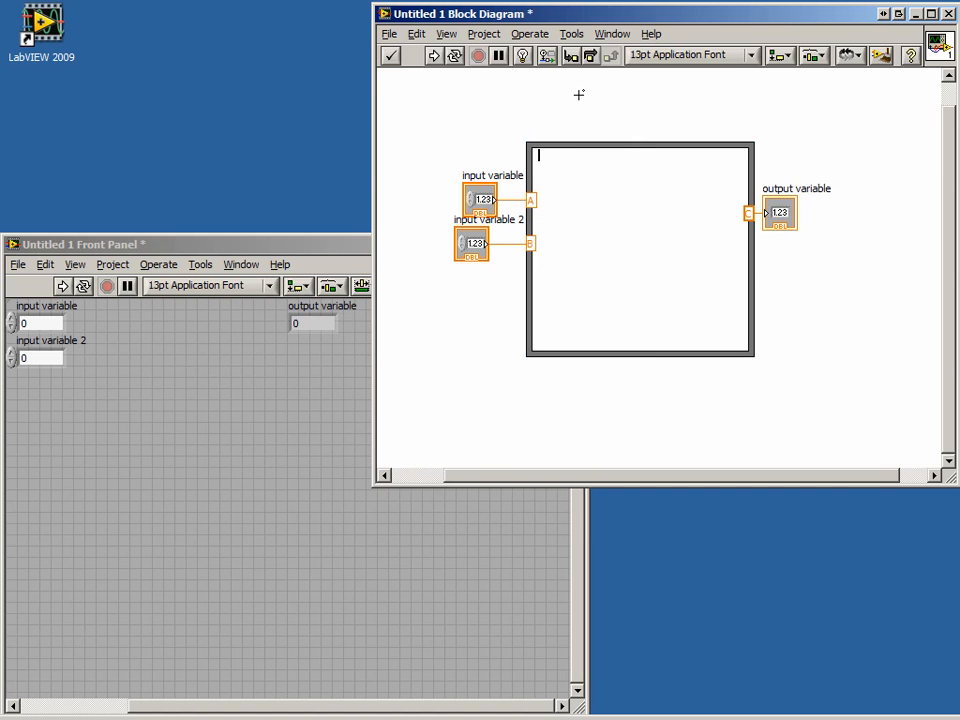
# - Enter the formula lines 'C = A*A + B*B;' and 'C = sqrt(C);' inside the node
pyautogui.write('C =')
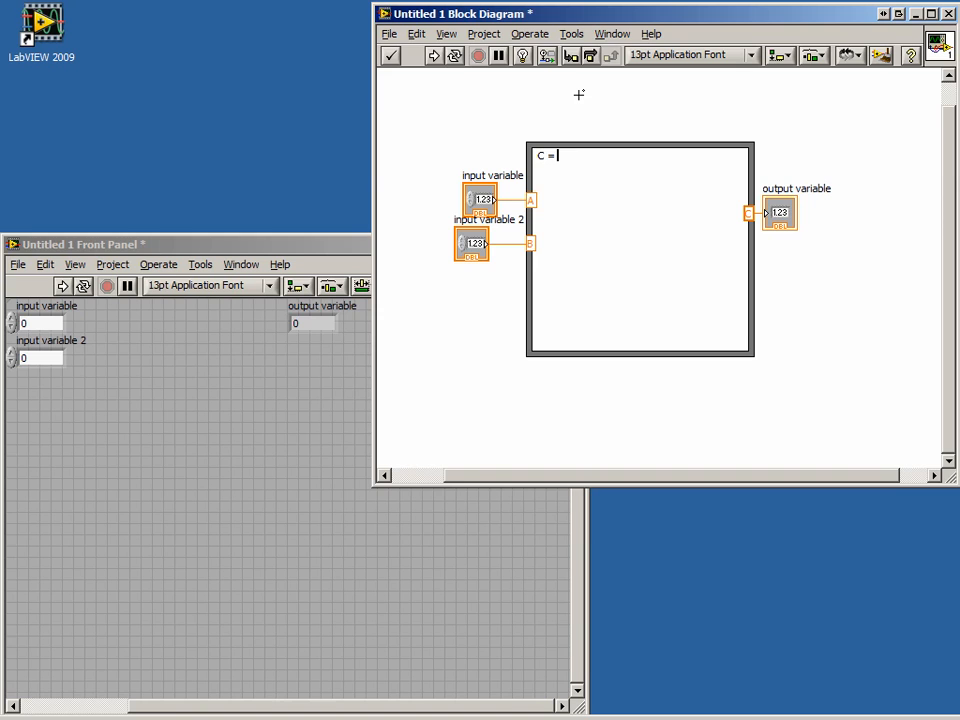
pyautogui.write('A*A + B')
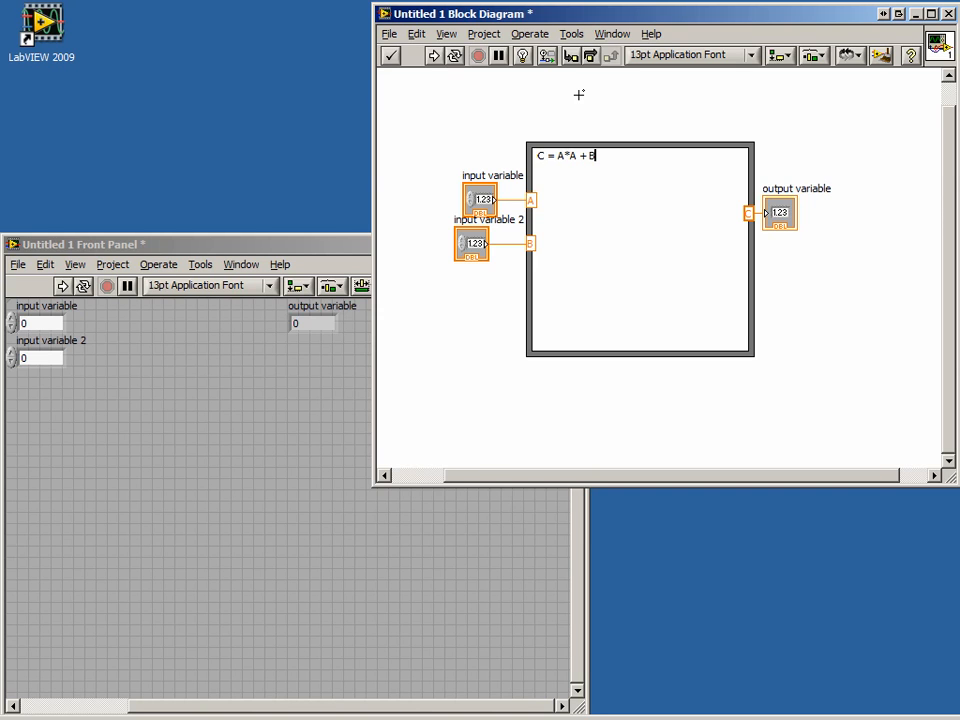
pyautogui.write('*B;')
pyautogui.write('C = sqrt')
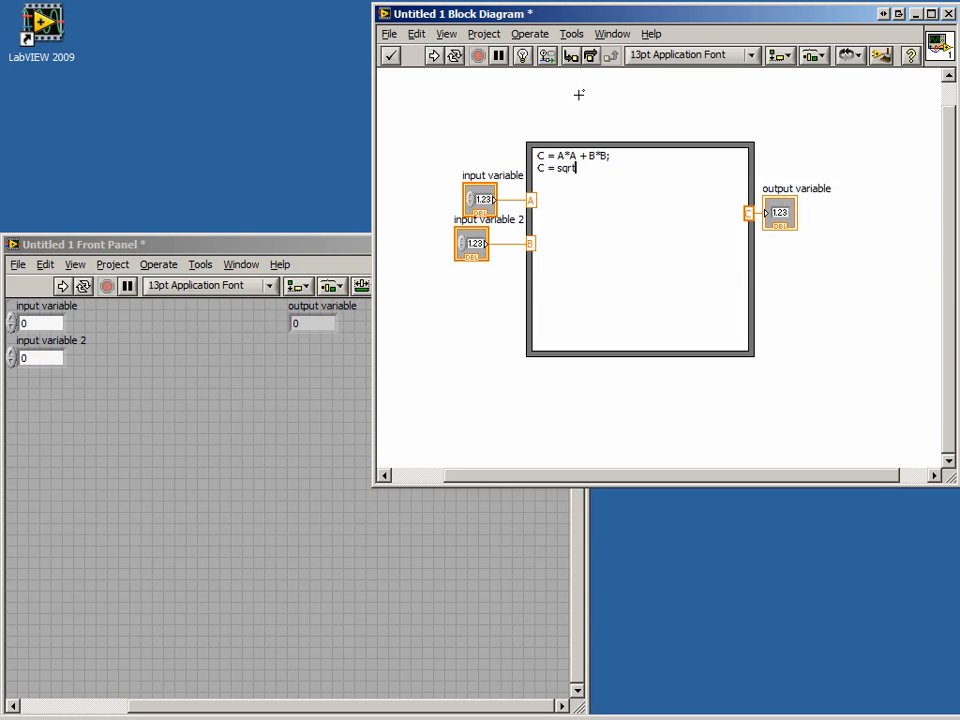
pyautogui.write('(C)')
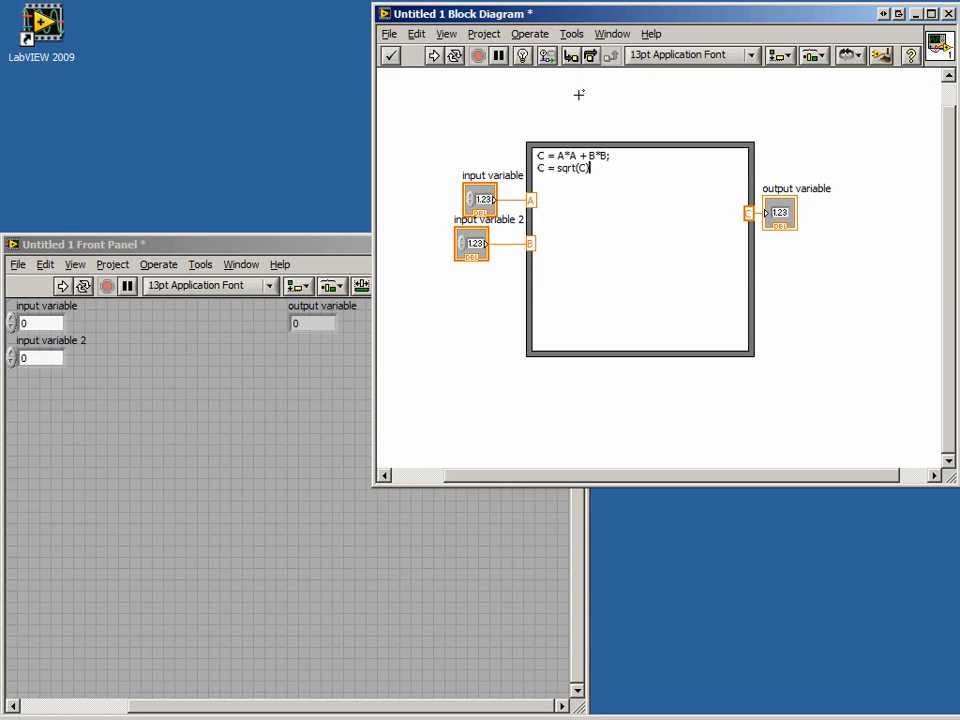
pyautogui.write(';')
pyautogui.click(40, 324)
pyautogui.write('3')
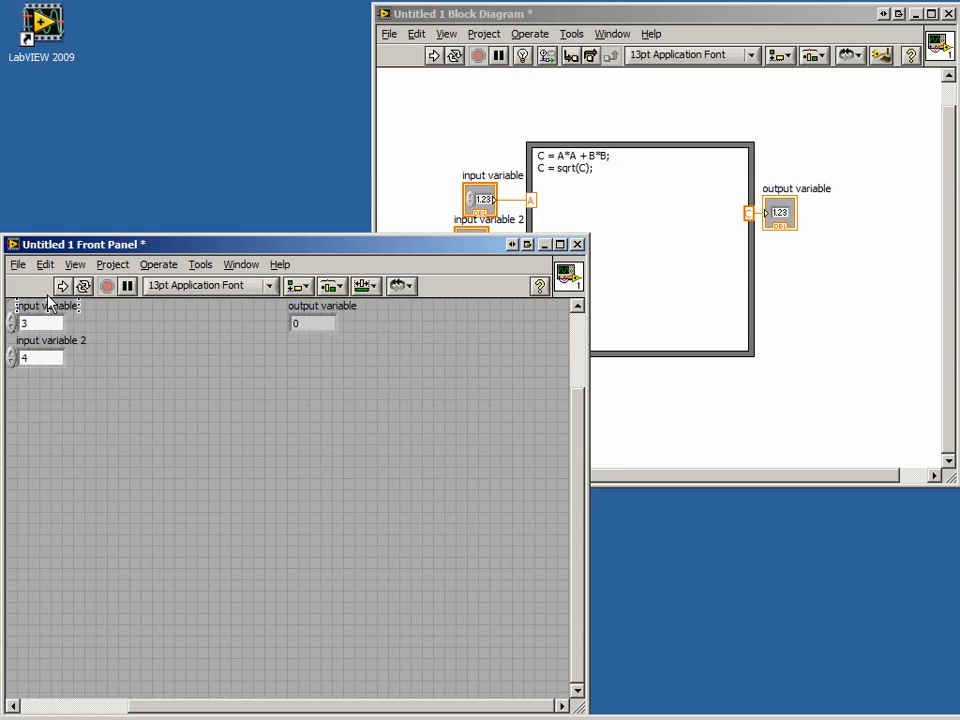
# - Run the VI so the output indicator shows 5 for inputs 3 and 4
pyautogui.click(60, 286)
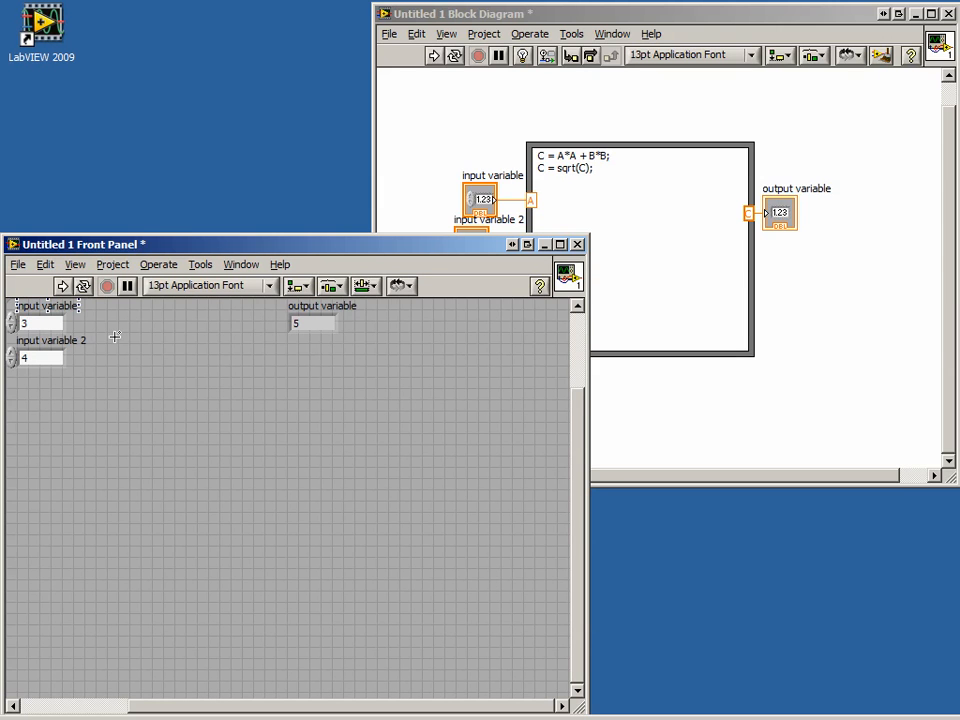